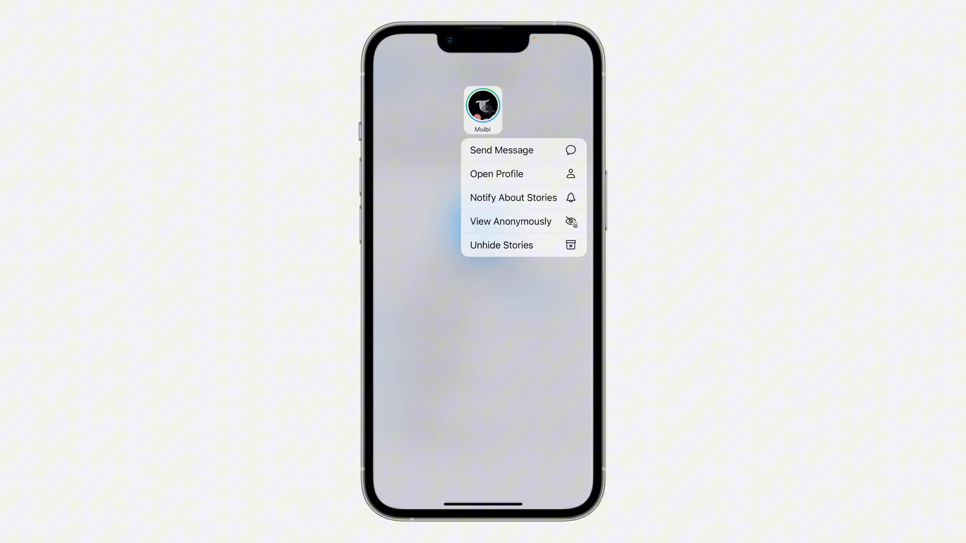
# Unhide Muibi's stories from the archive so they reappear in the main chats story row.
pyautogui.click(501, 245)
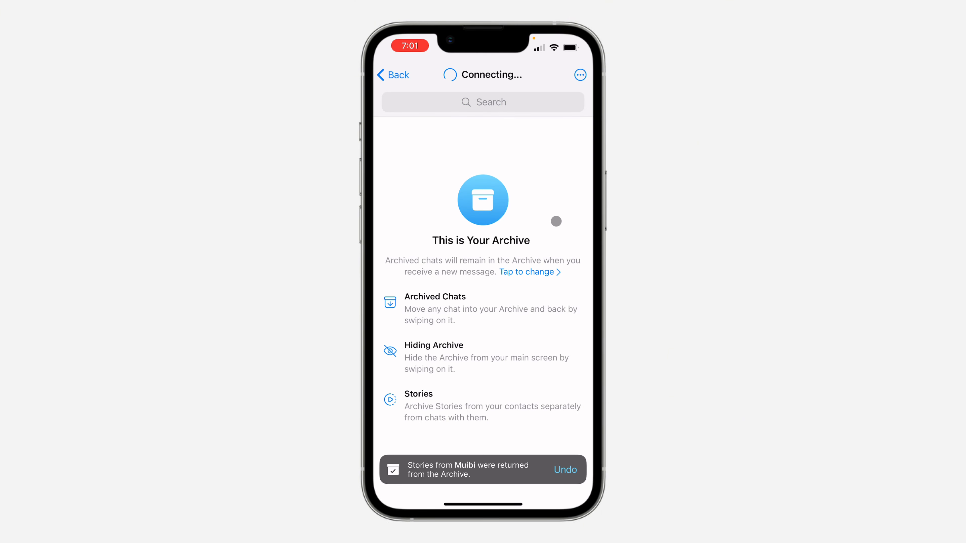
pyautogui.click(392, 75)
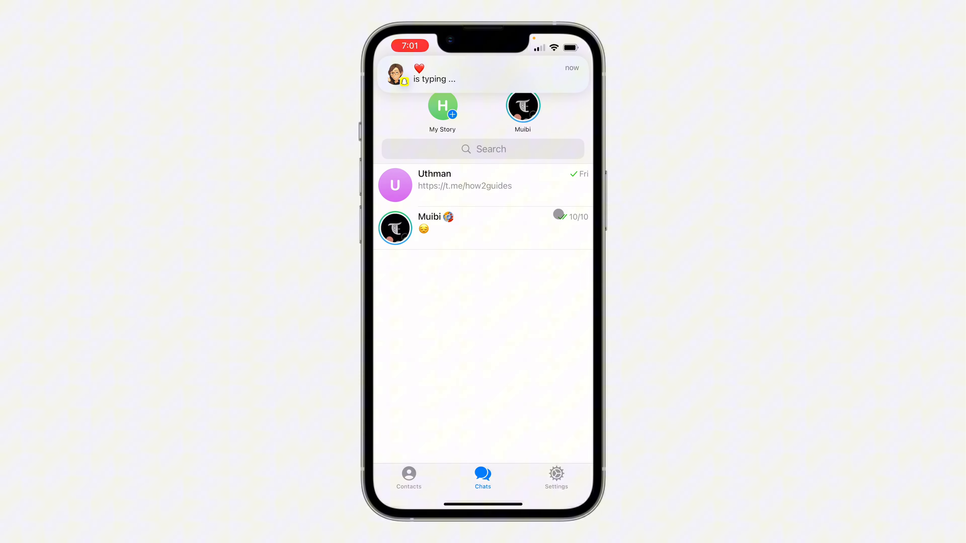